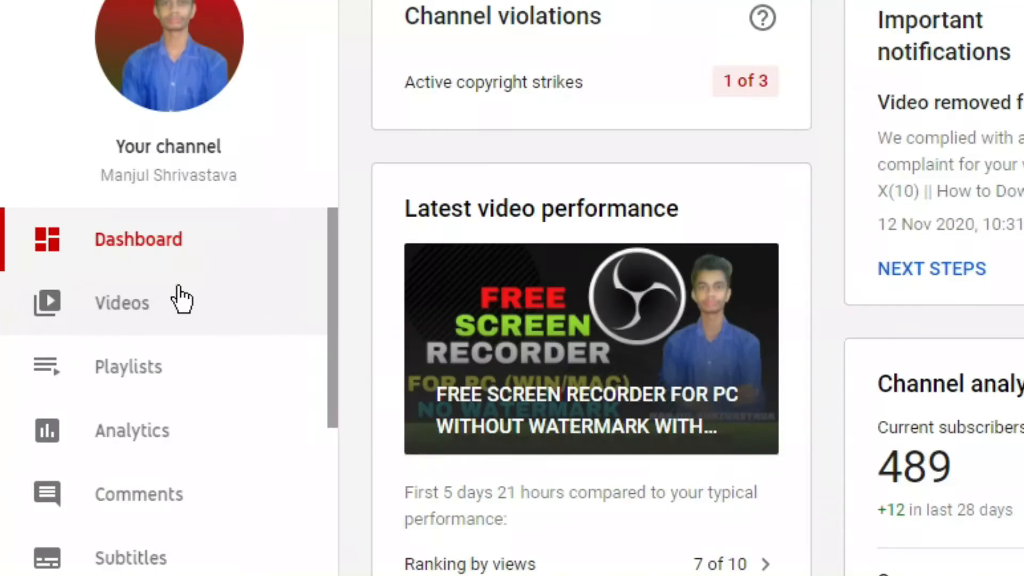
# - Filter the Videos list by Visibility set to Unlisted
pyautogui.click(122, 303)
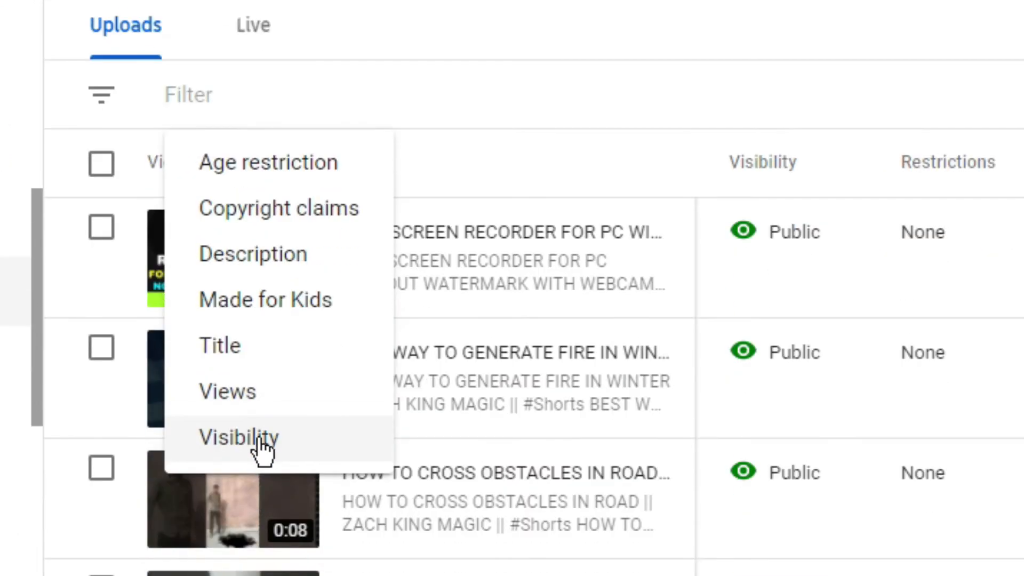
pyautogui.click(239, 437)
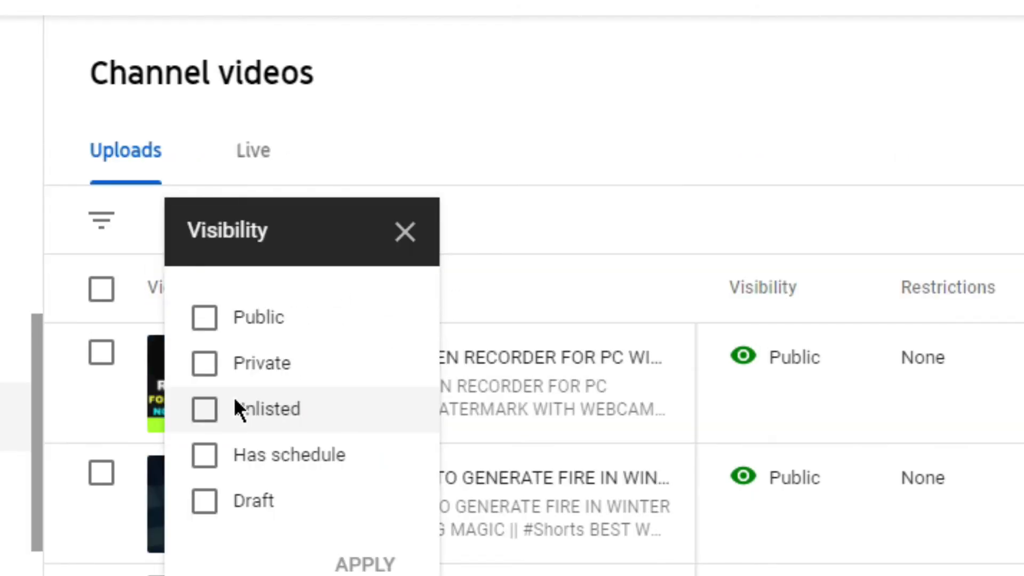
pyautogui.click(204, 409)
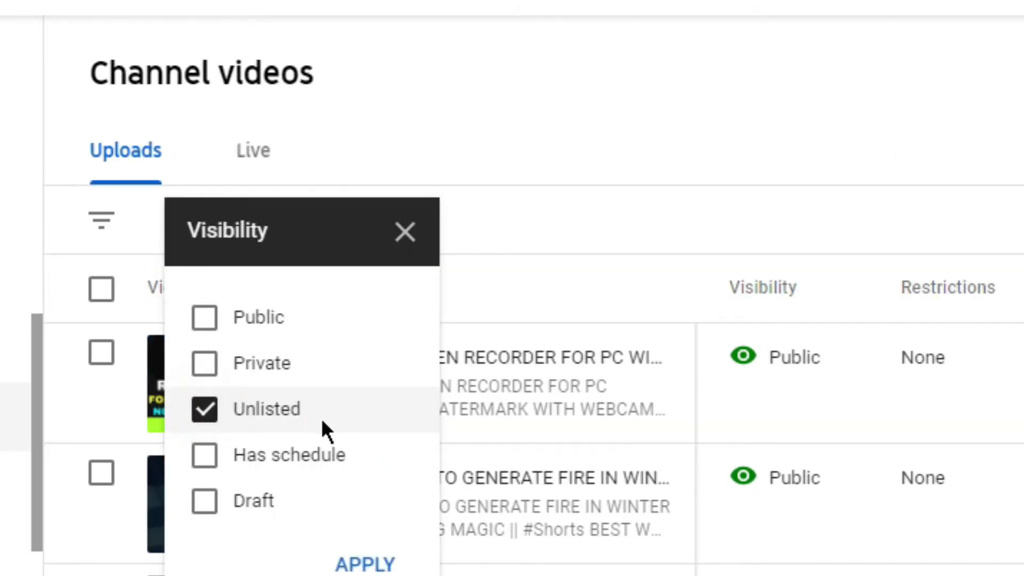
pyautogui.click(364, 564)
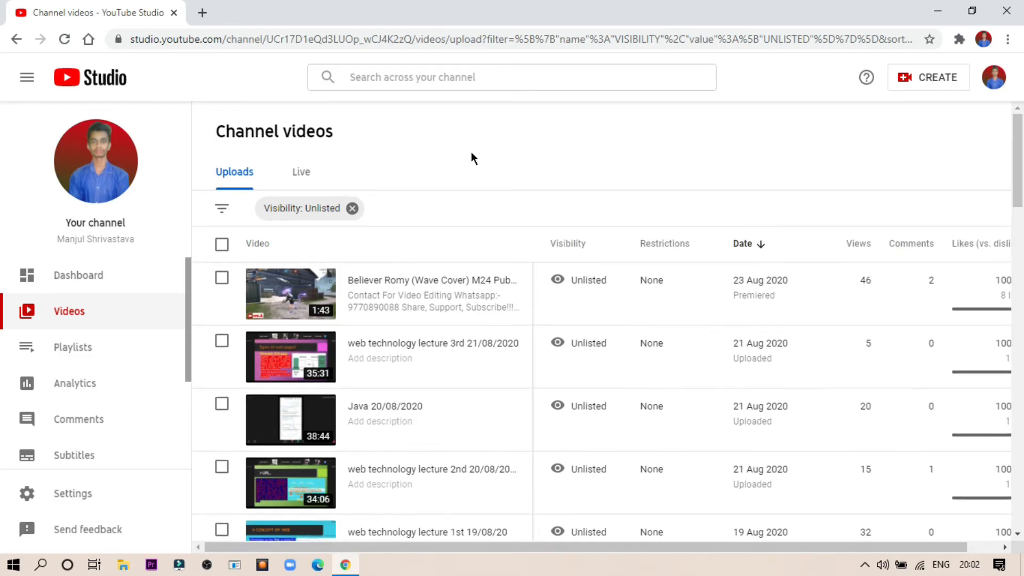
pyautogui.scroll(-3)
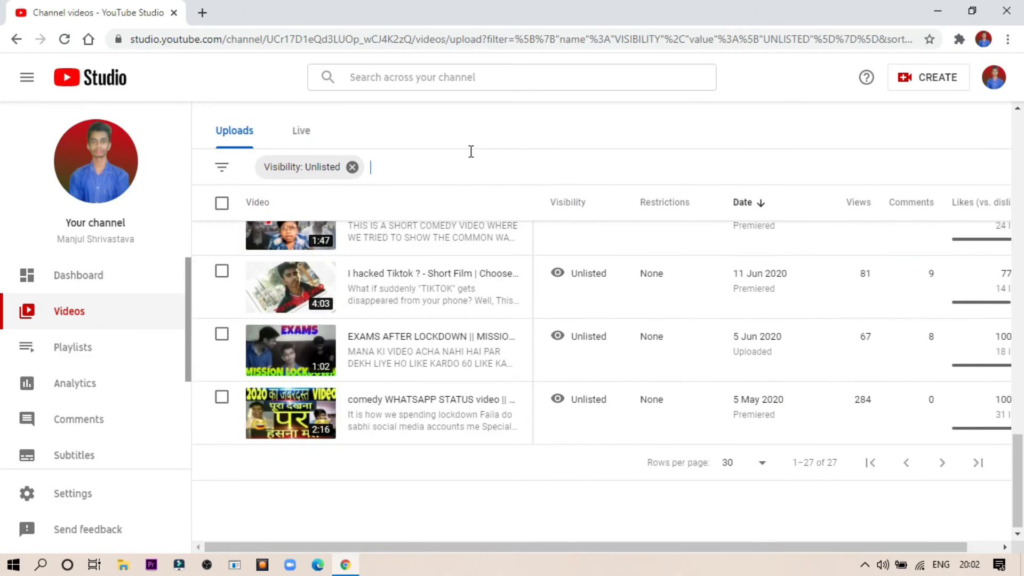
pyautogui.scroll(3)
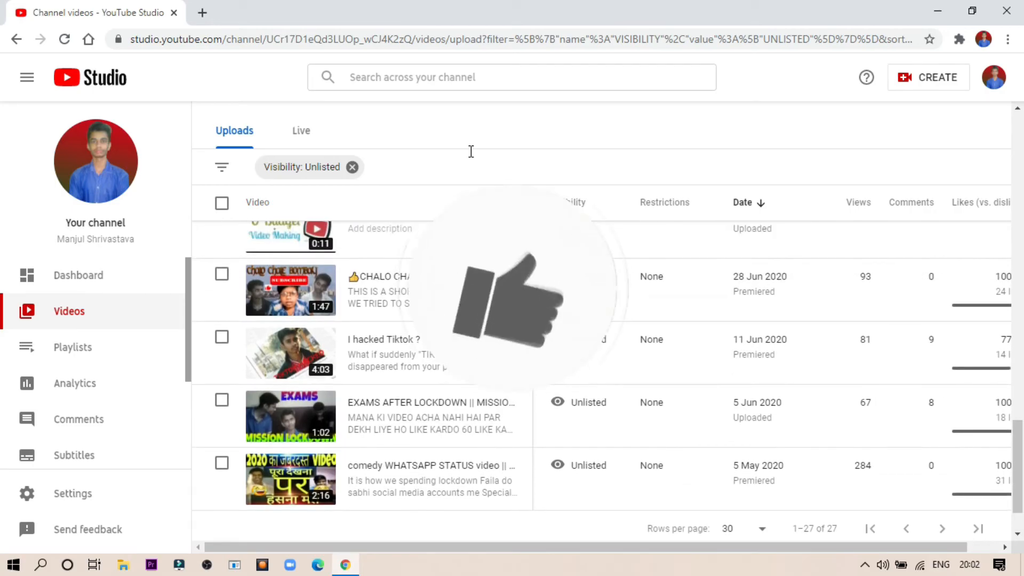